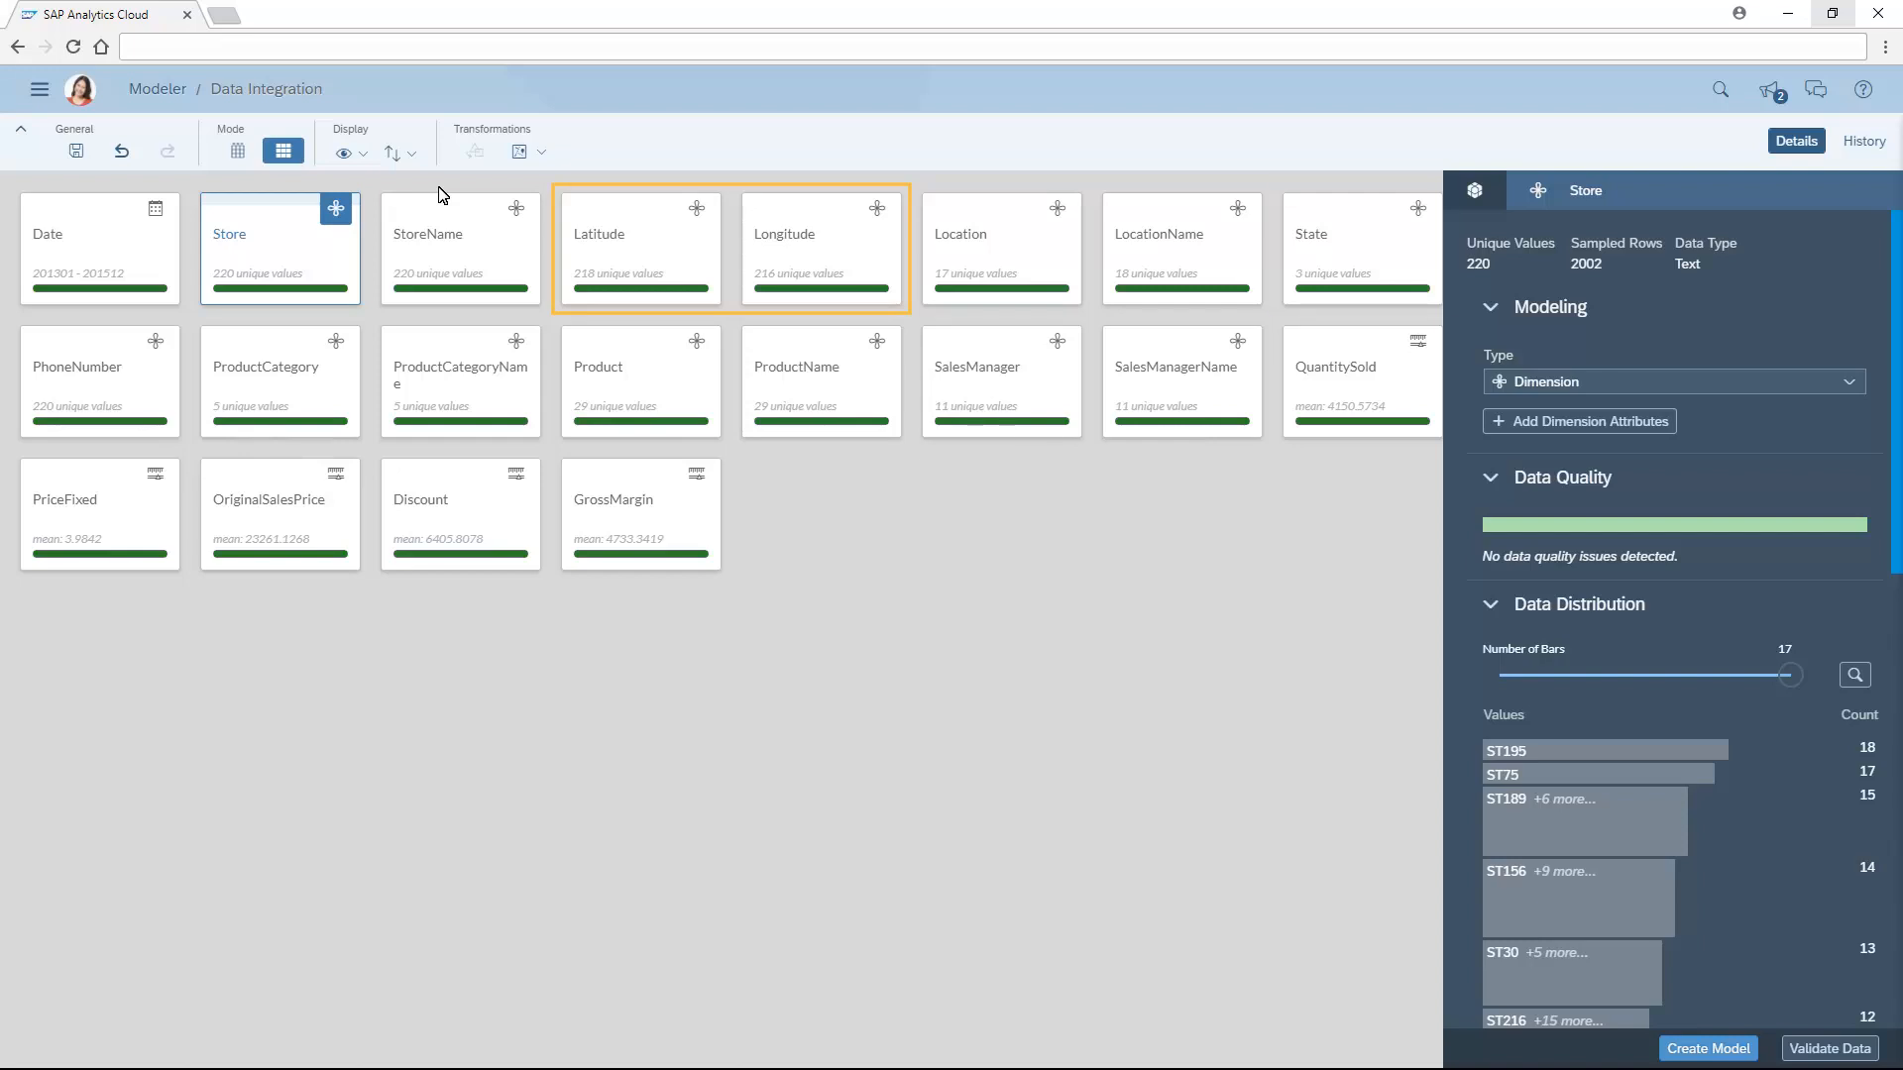
Show the Geo Enrichment options (by coordinates or by area name) for the Store dimension
left_click(1359, 248)
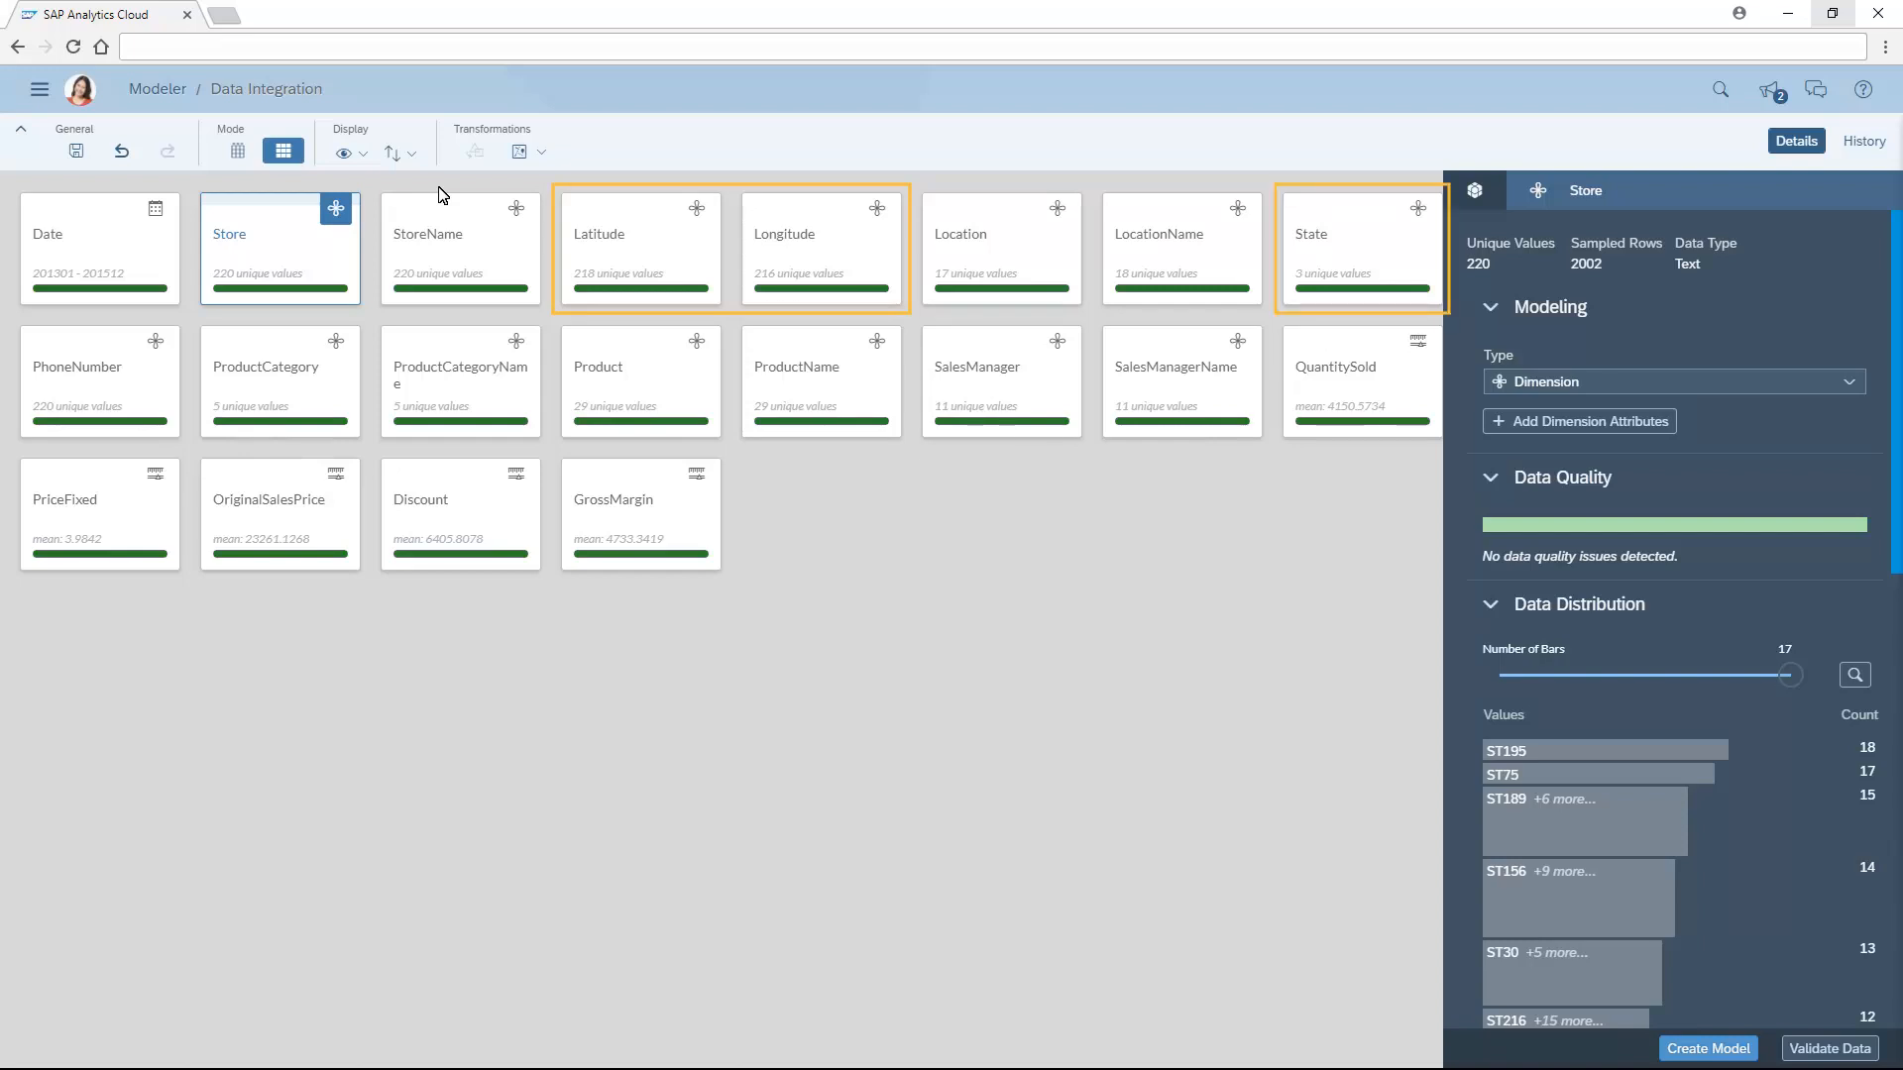
left_click(519, 152)
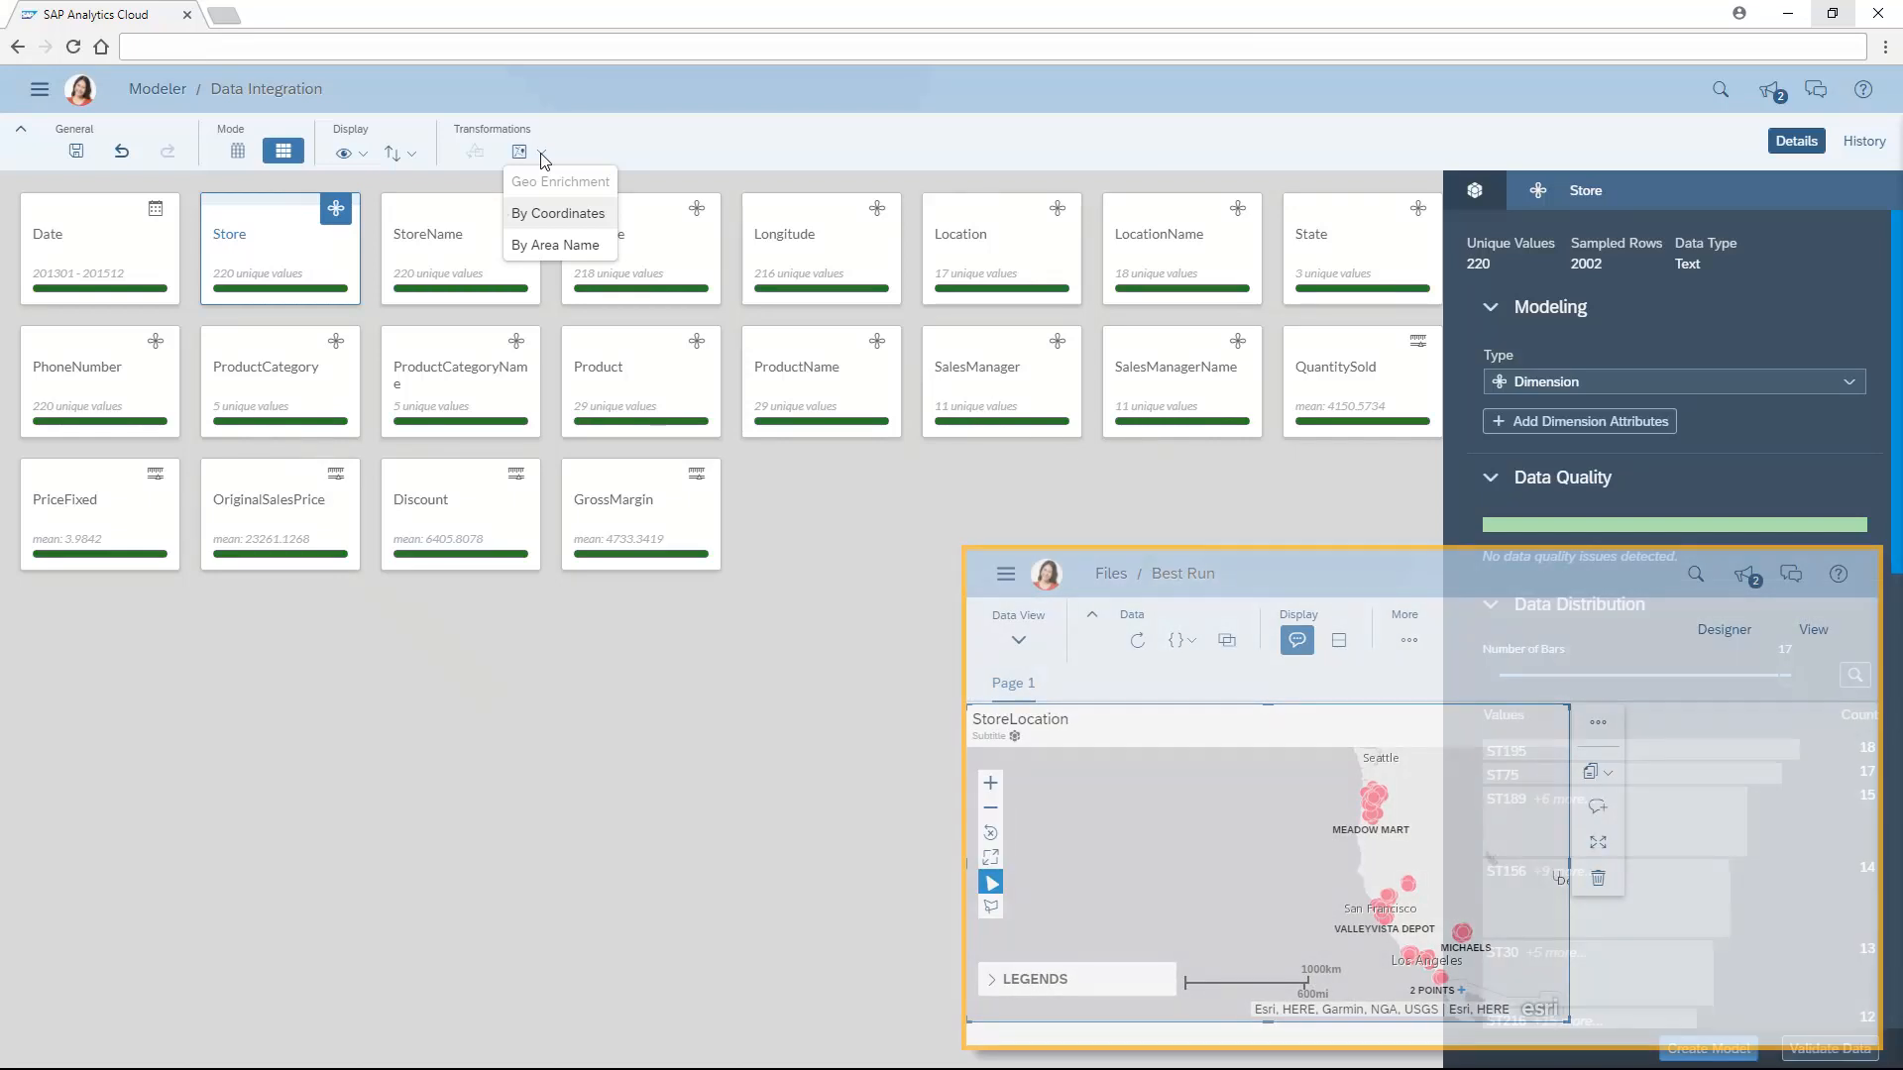
Geo-enrich by coordinates into StoreLocation, described by StoreName and identified by Store
left_click(557, 212)
type("StoreLocation")
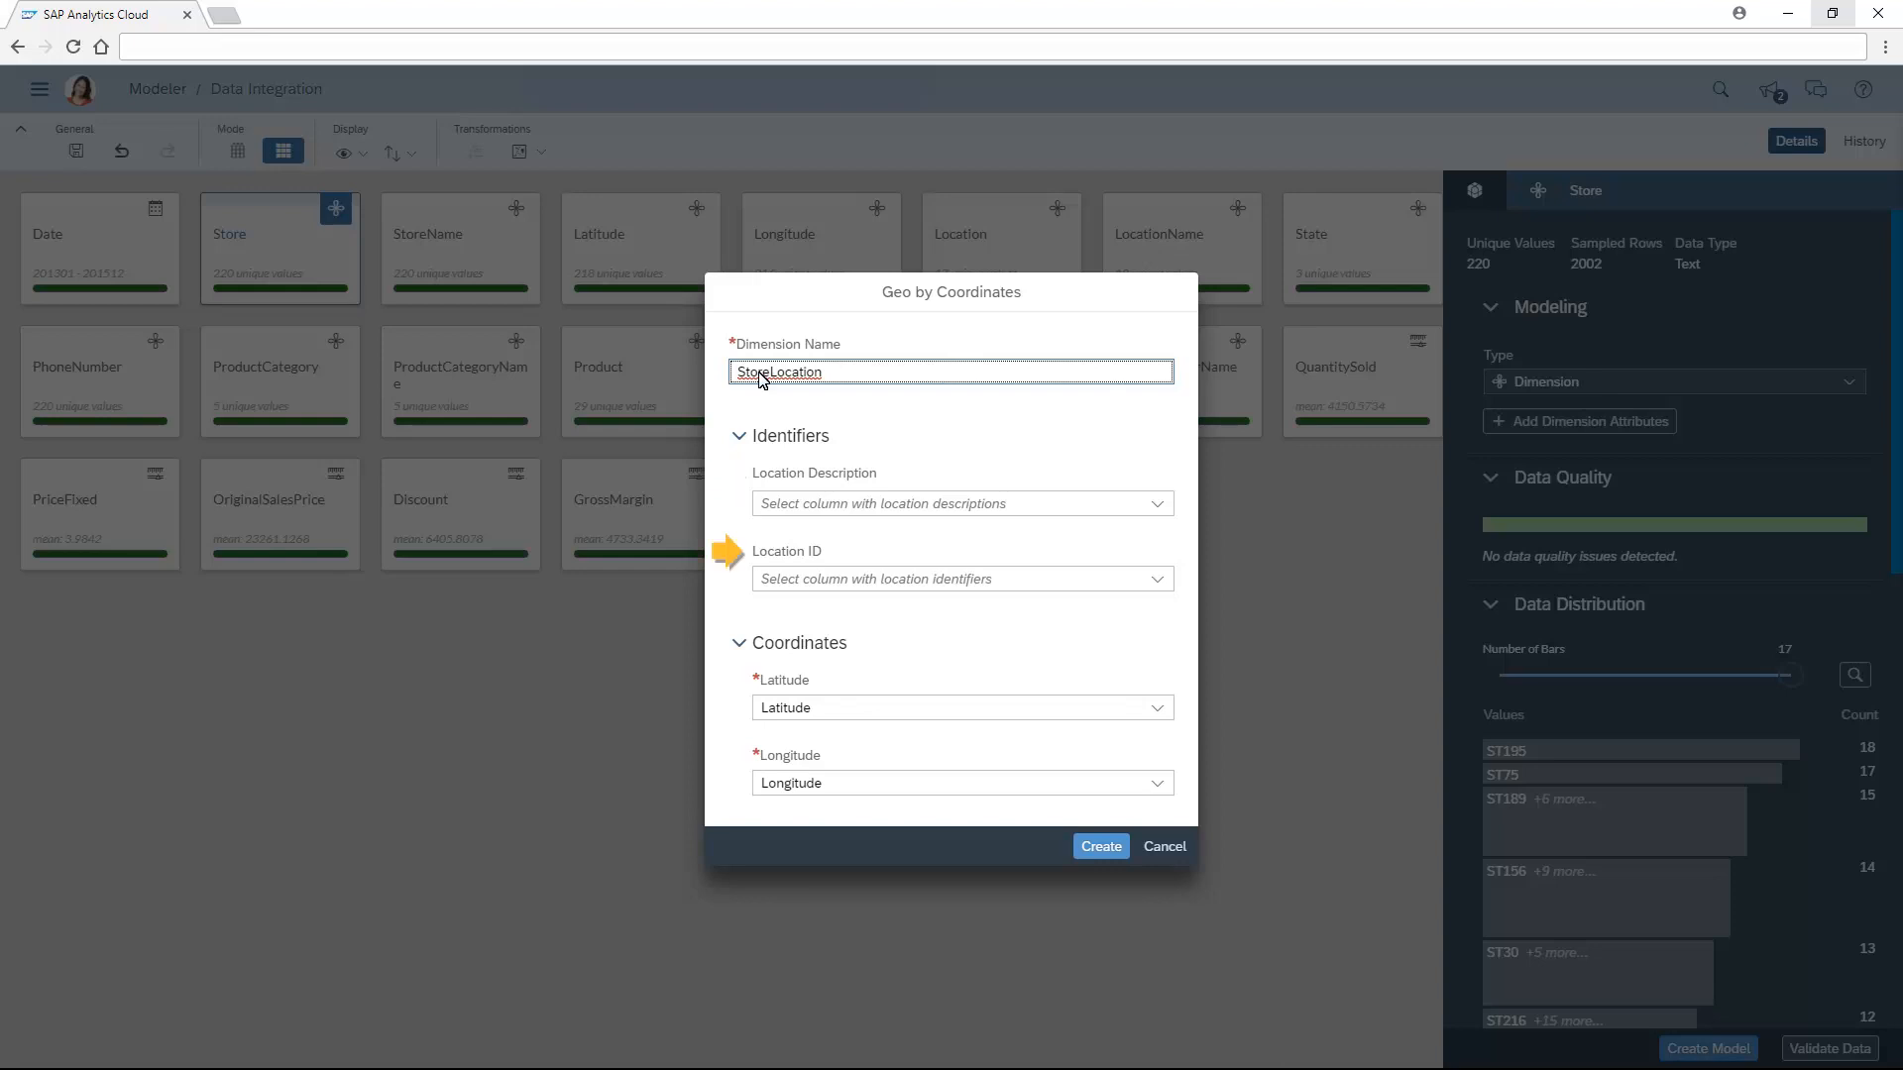
mouse_move(1158, 510)
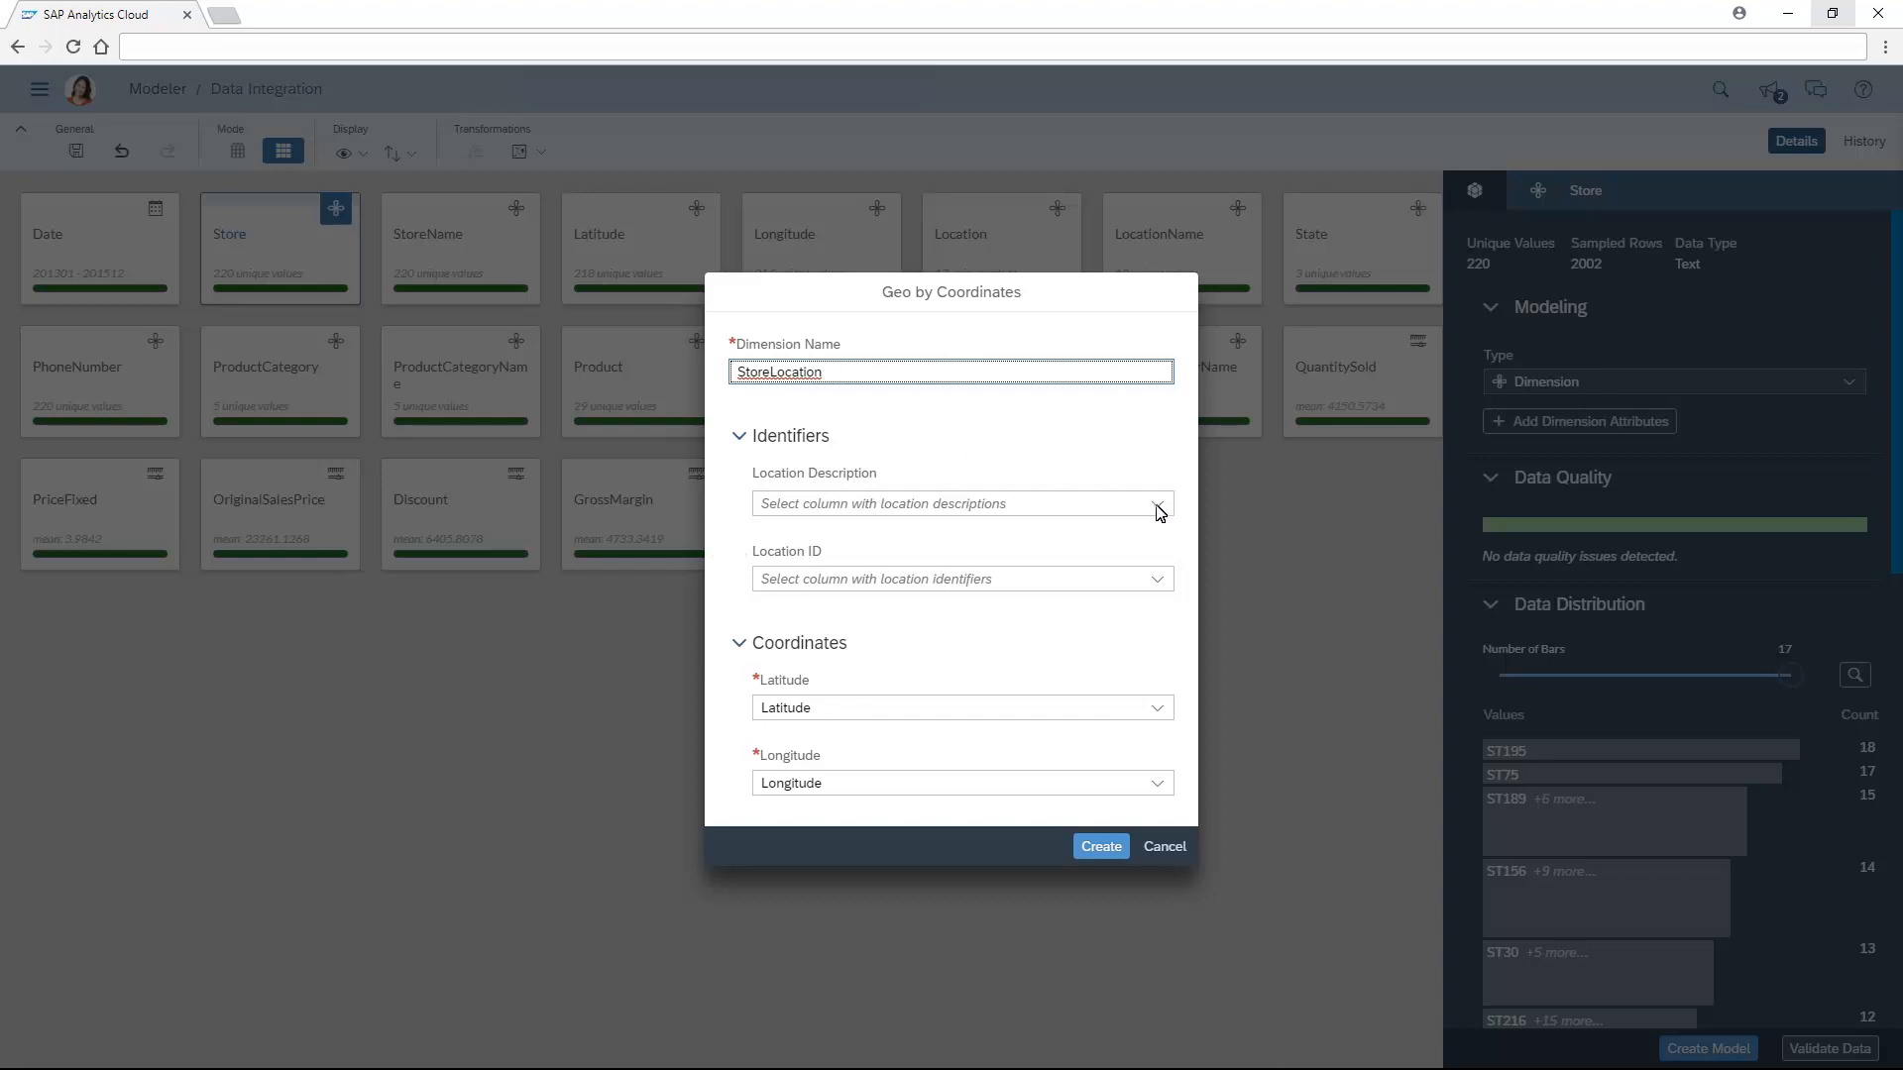
left_click(1153, 503)
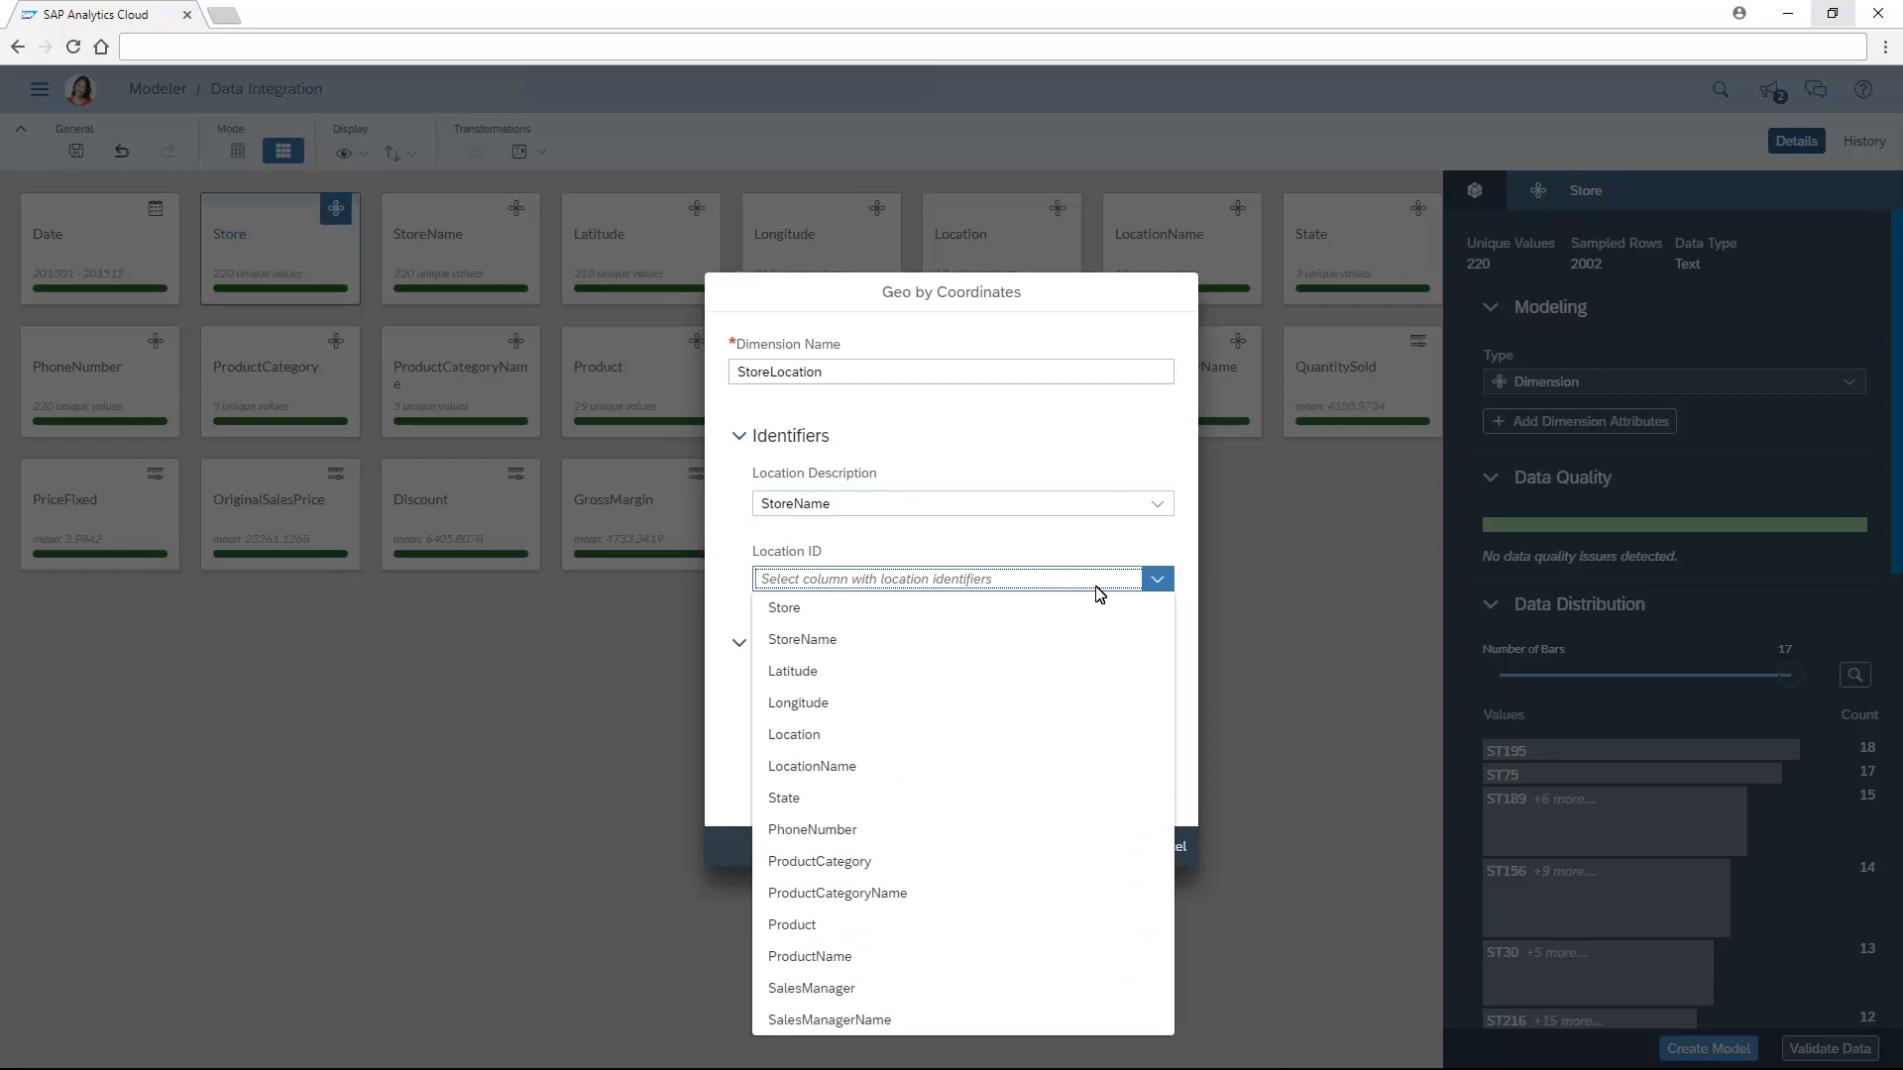
left_click(784, 607)
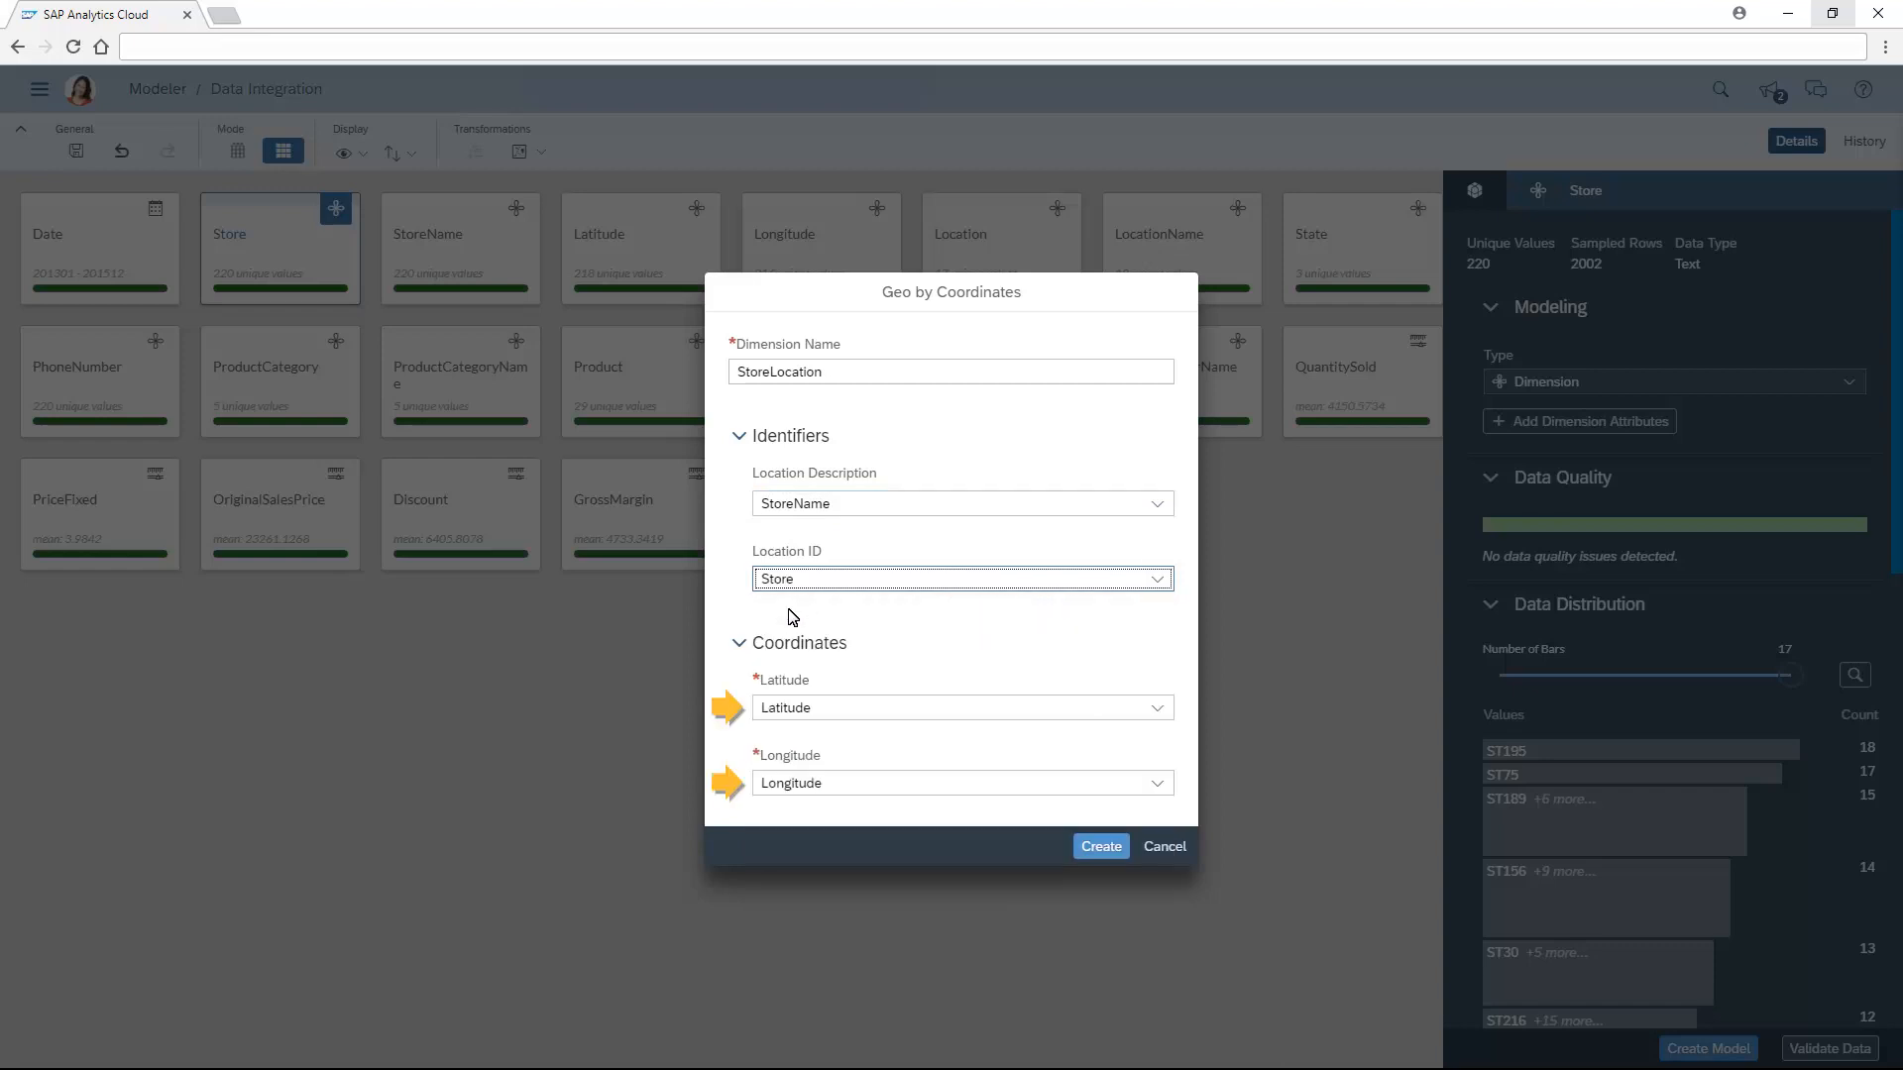
mouse_move(875, 680)
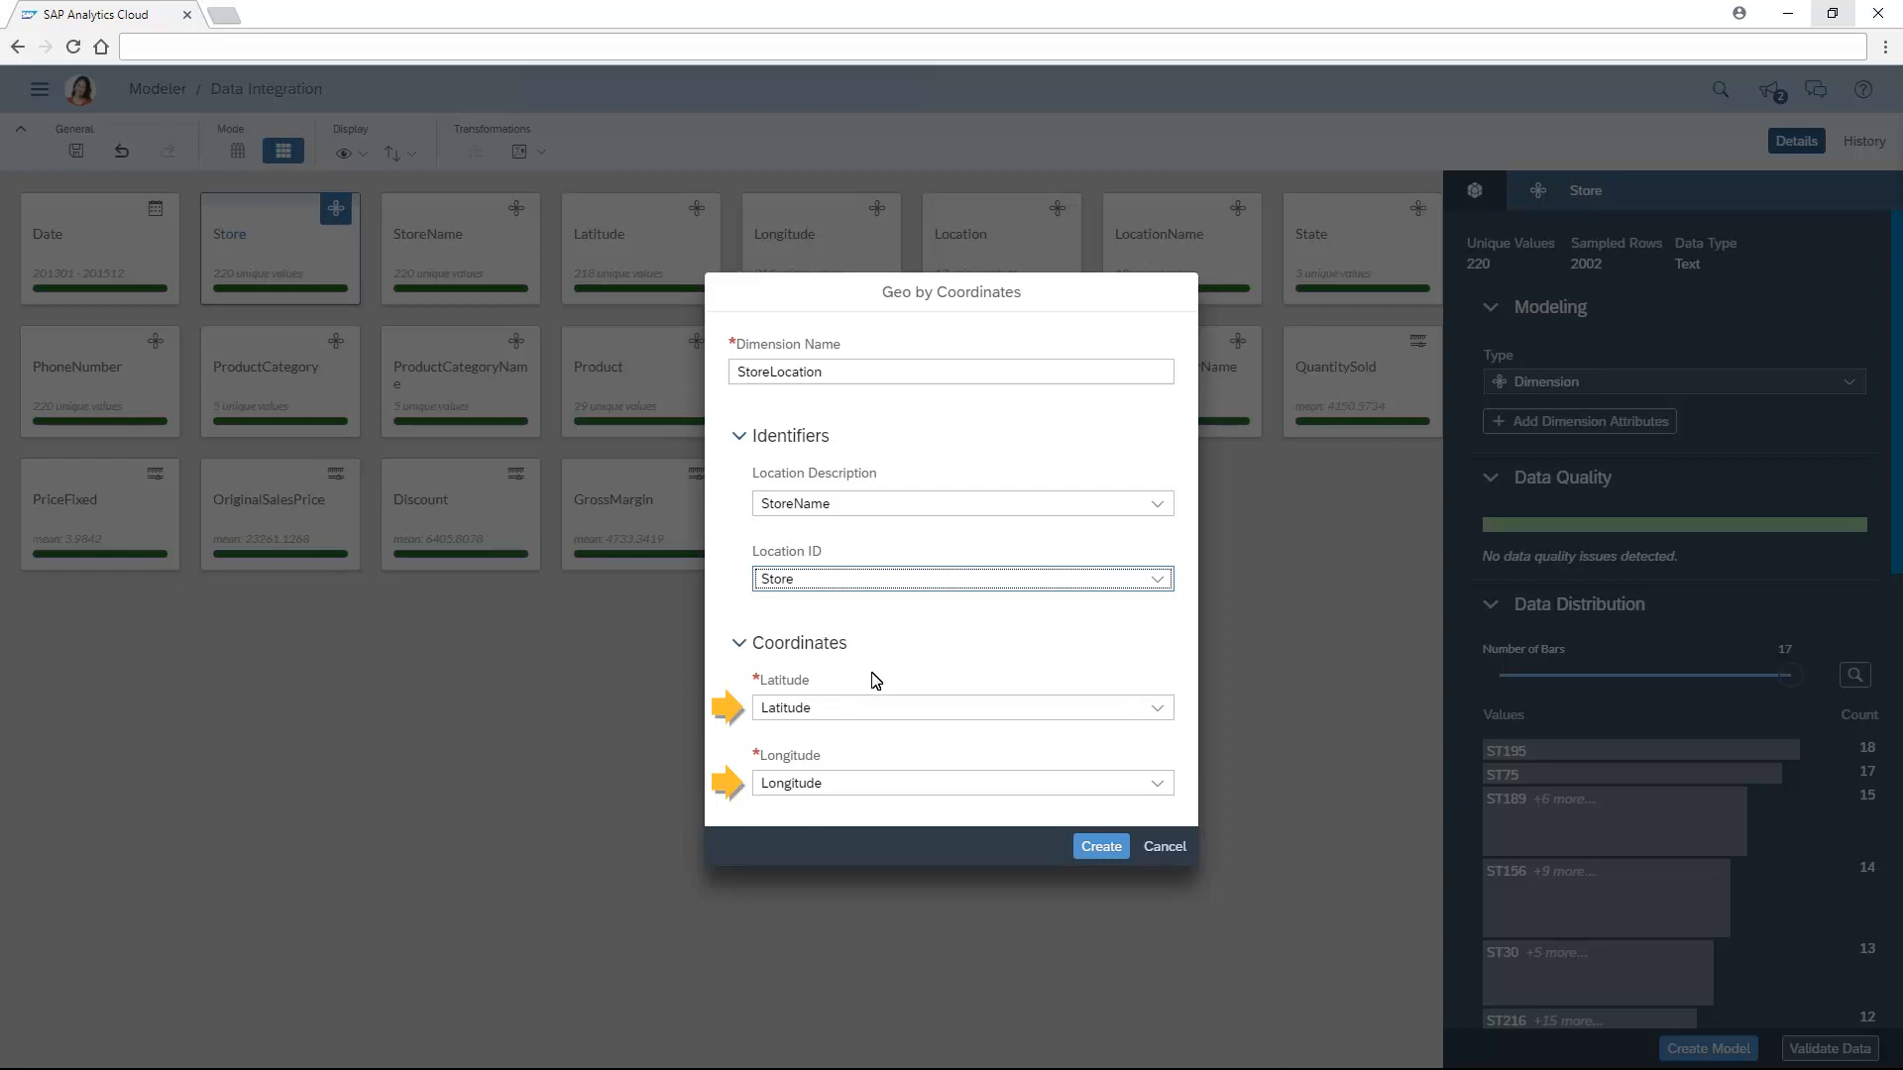
left_click(1099, 845)
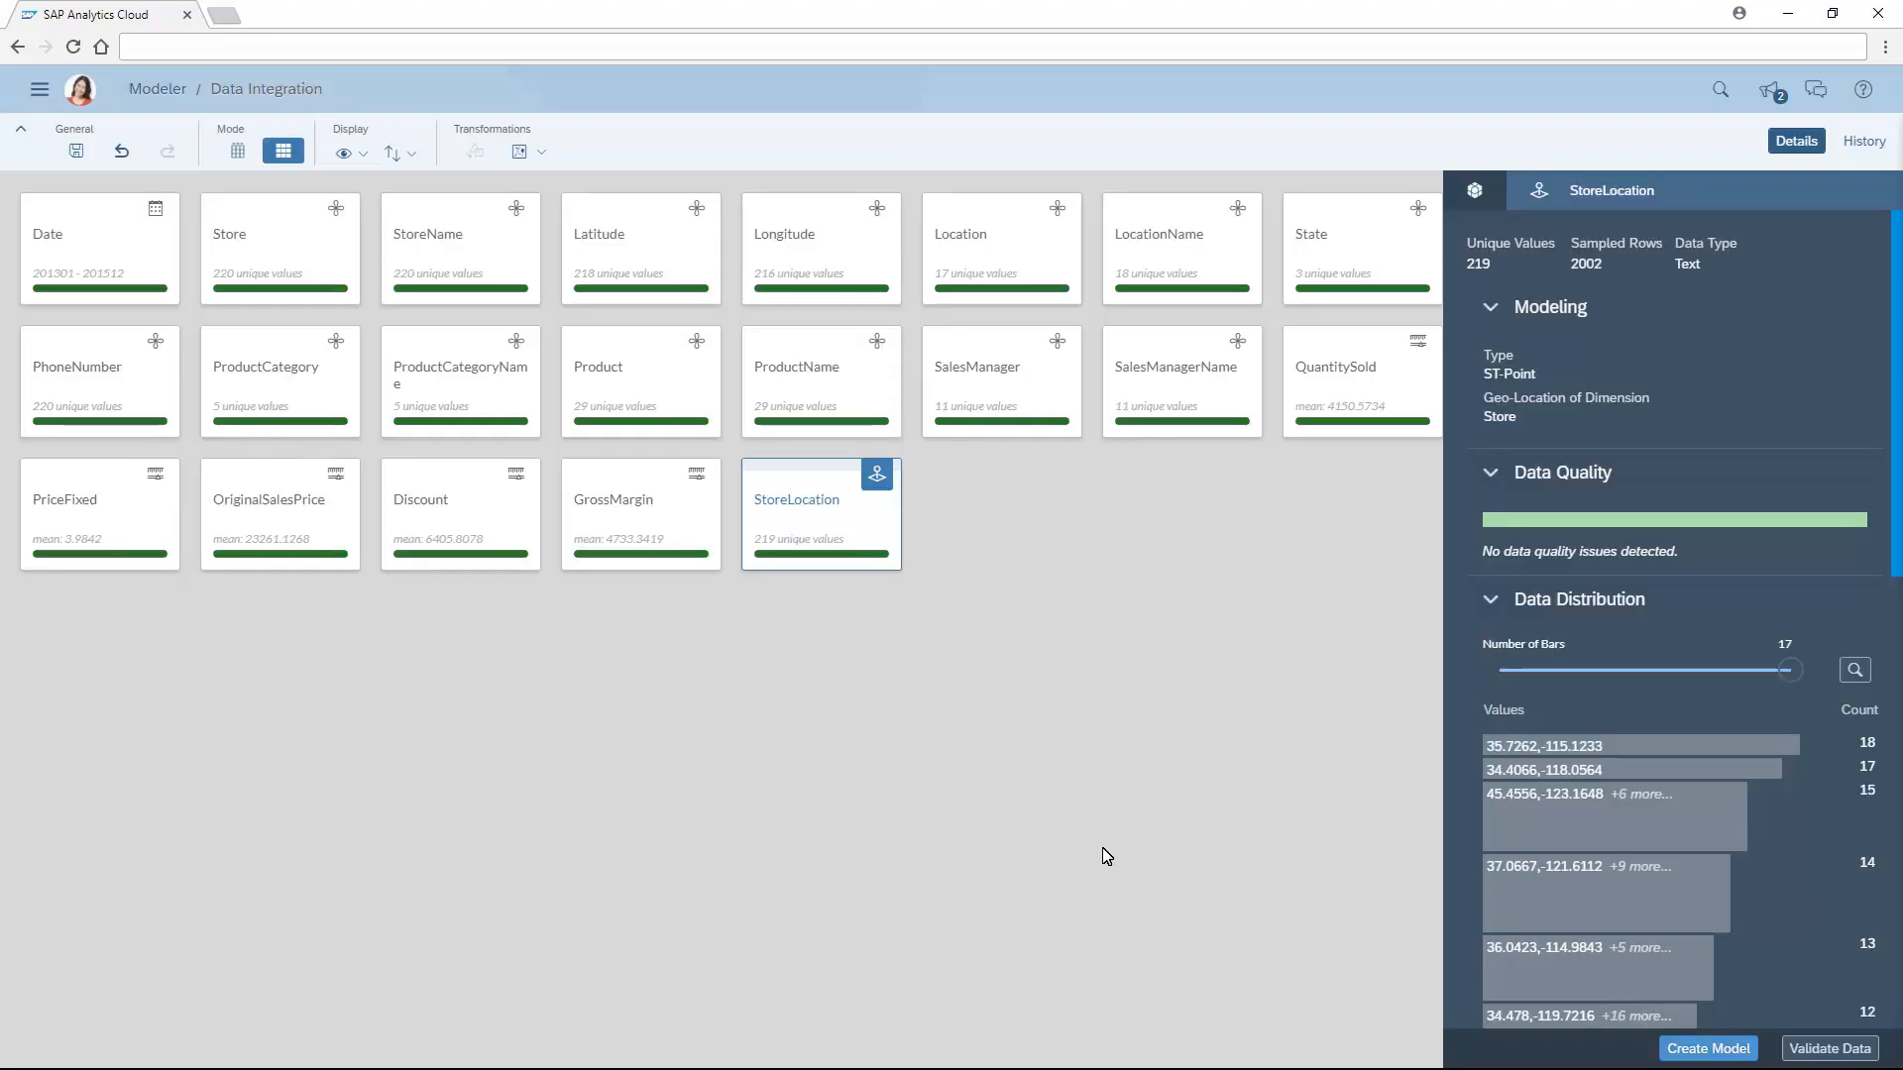
left_click(820, 514)
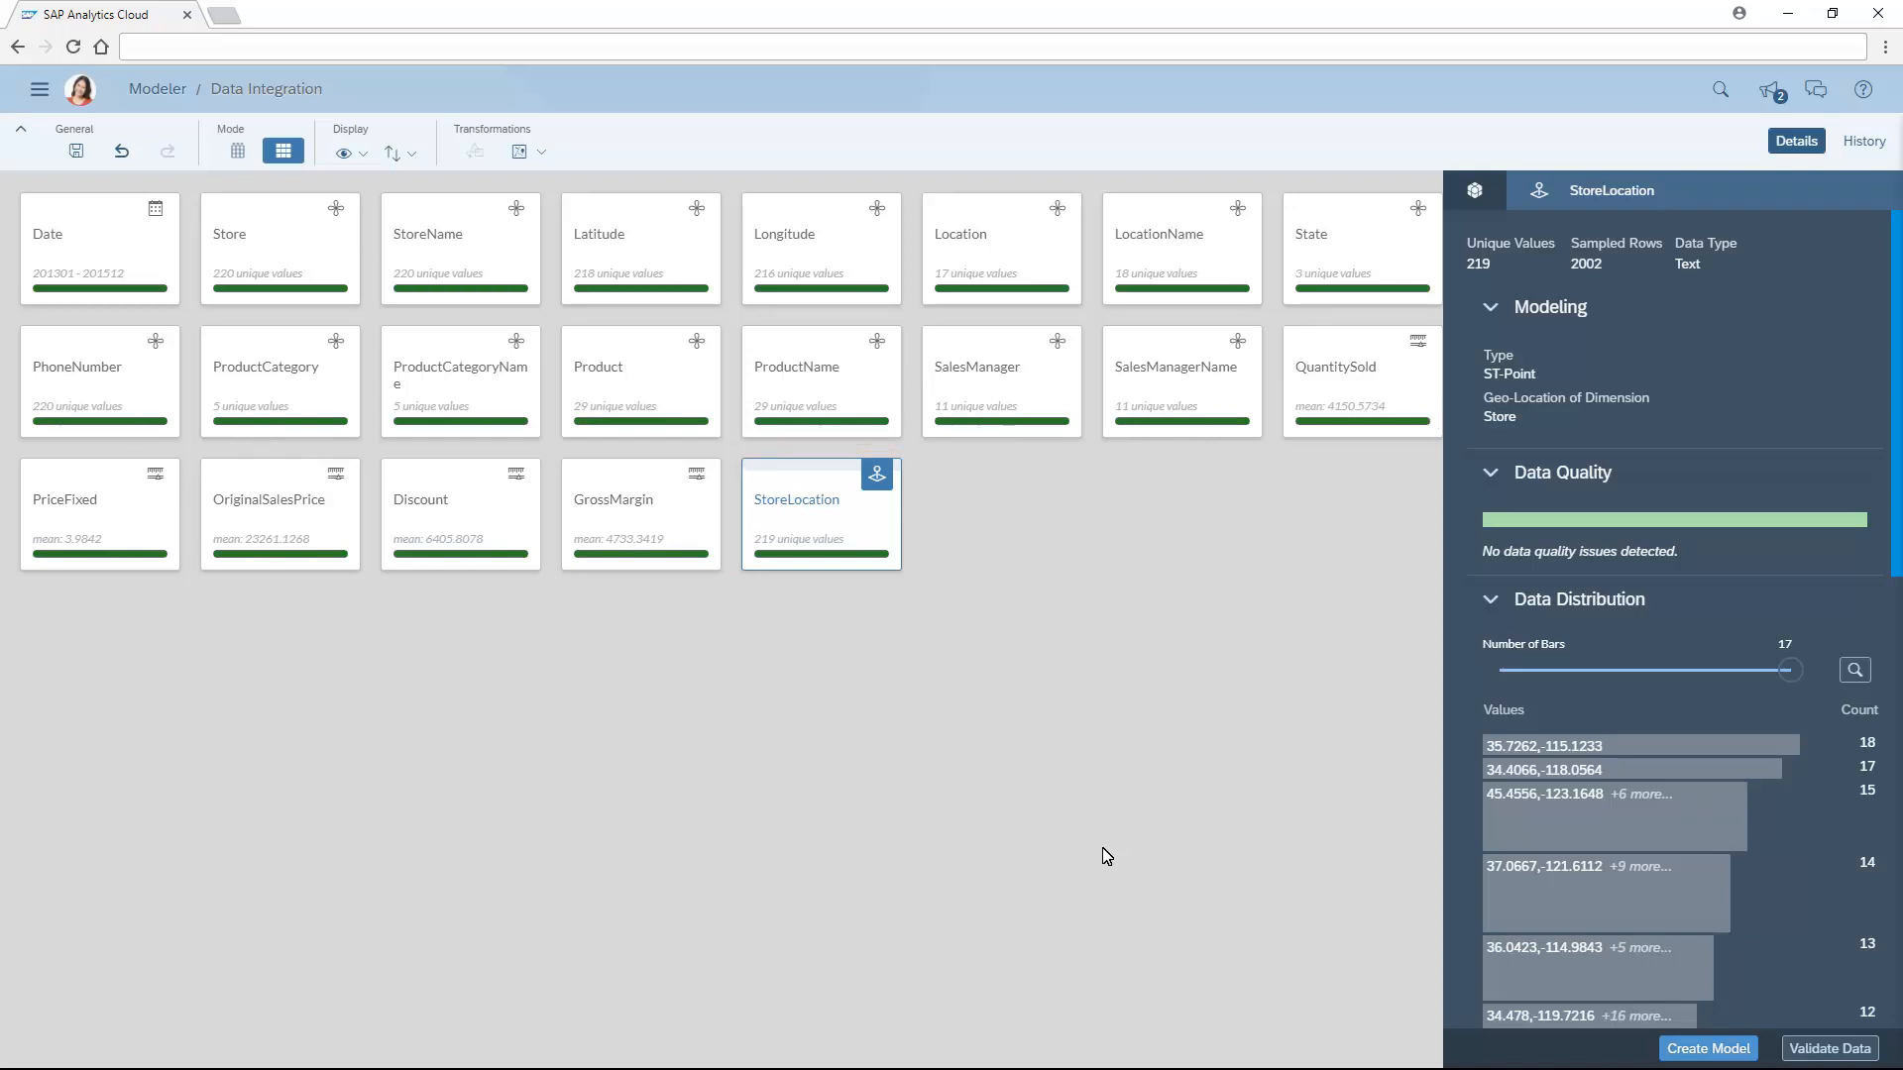
mouse_move(282, 259)
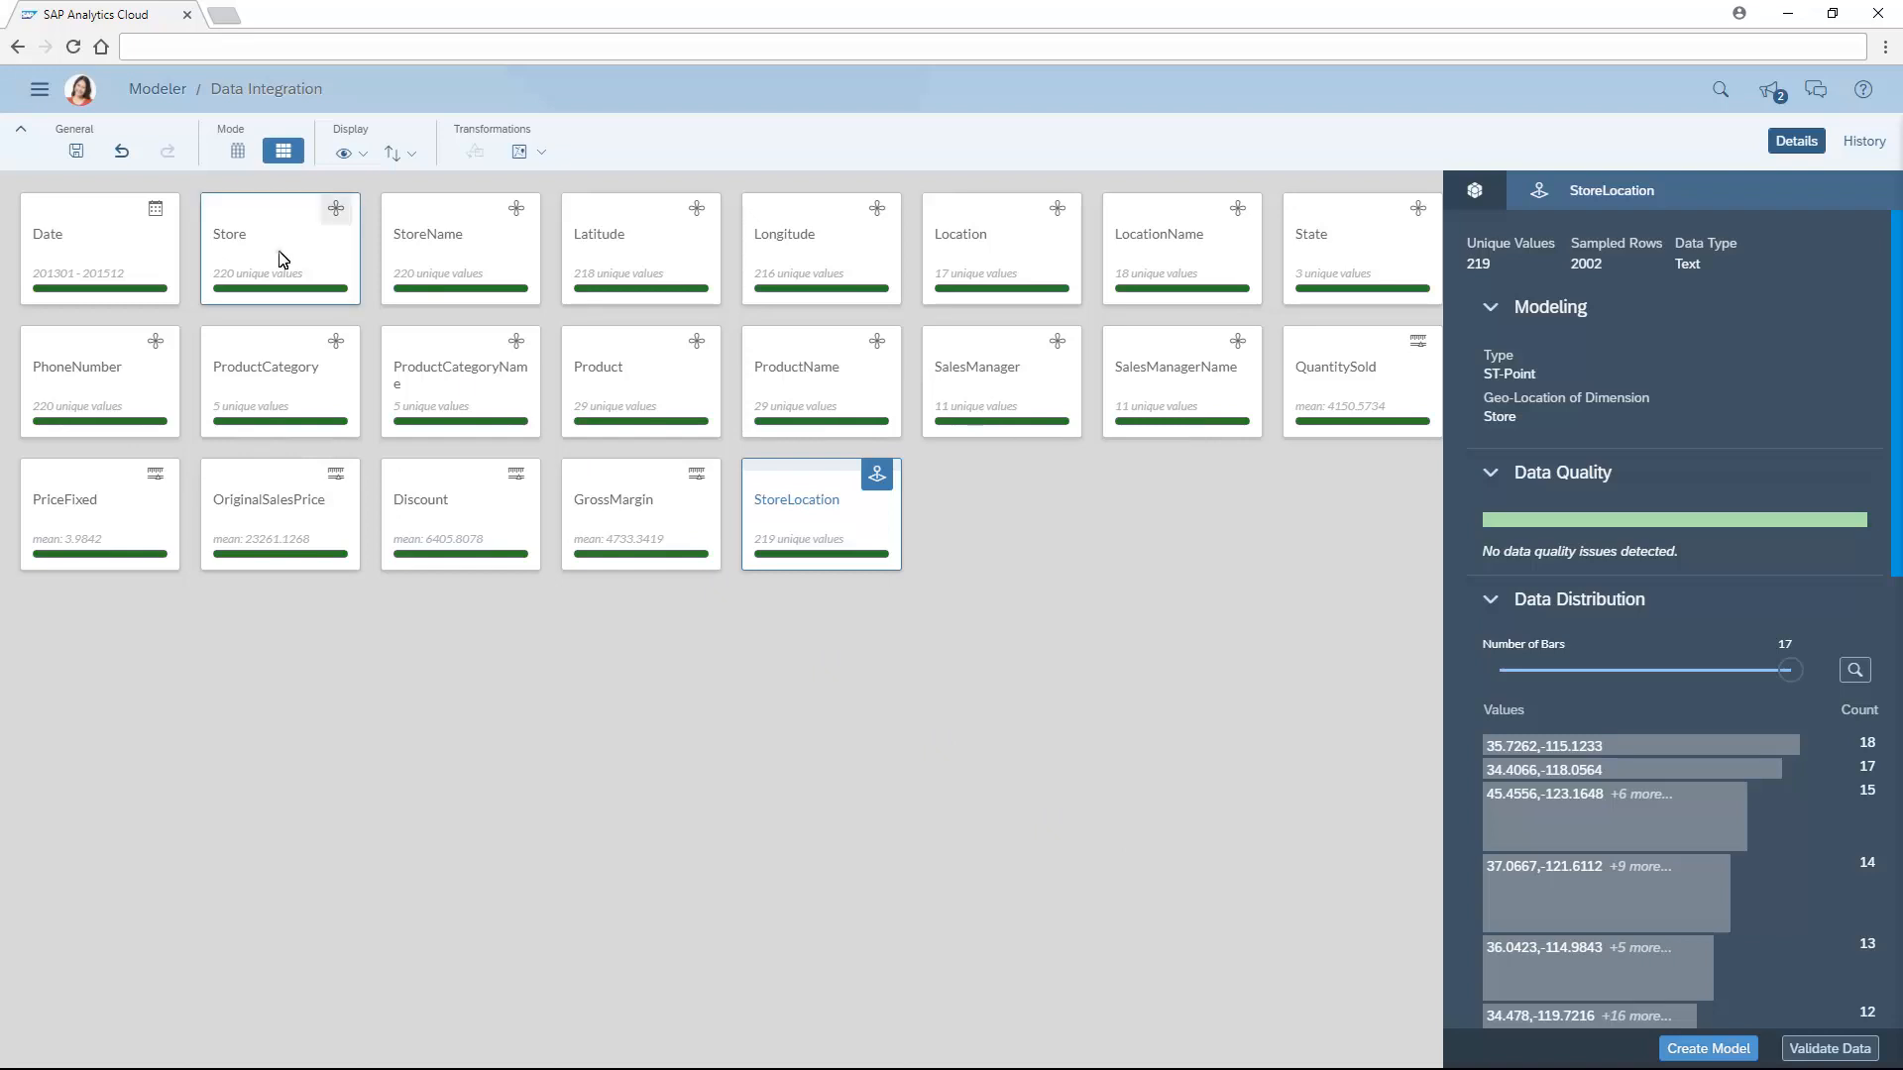
Start enriching Store by area name and choose State as the USA region
left_click(523, 152)
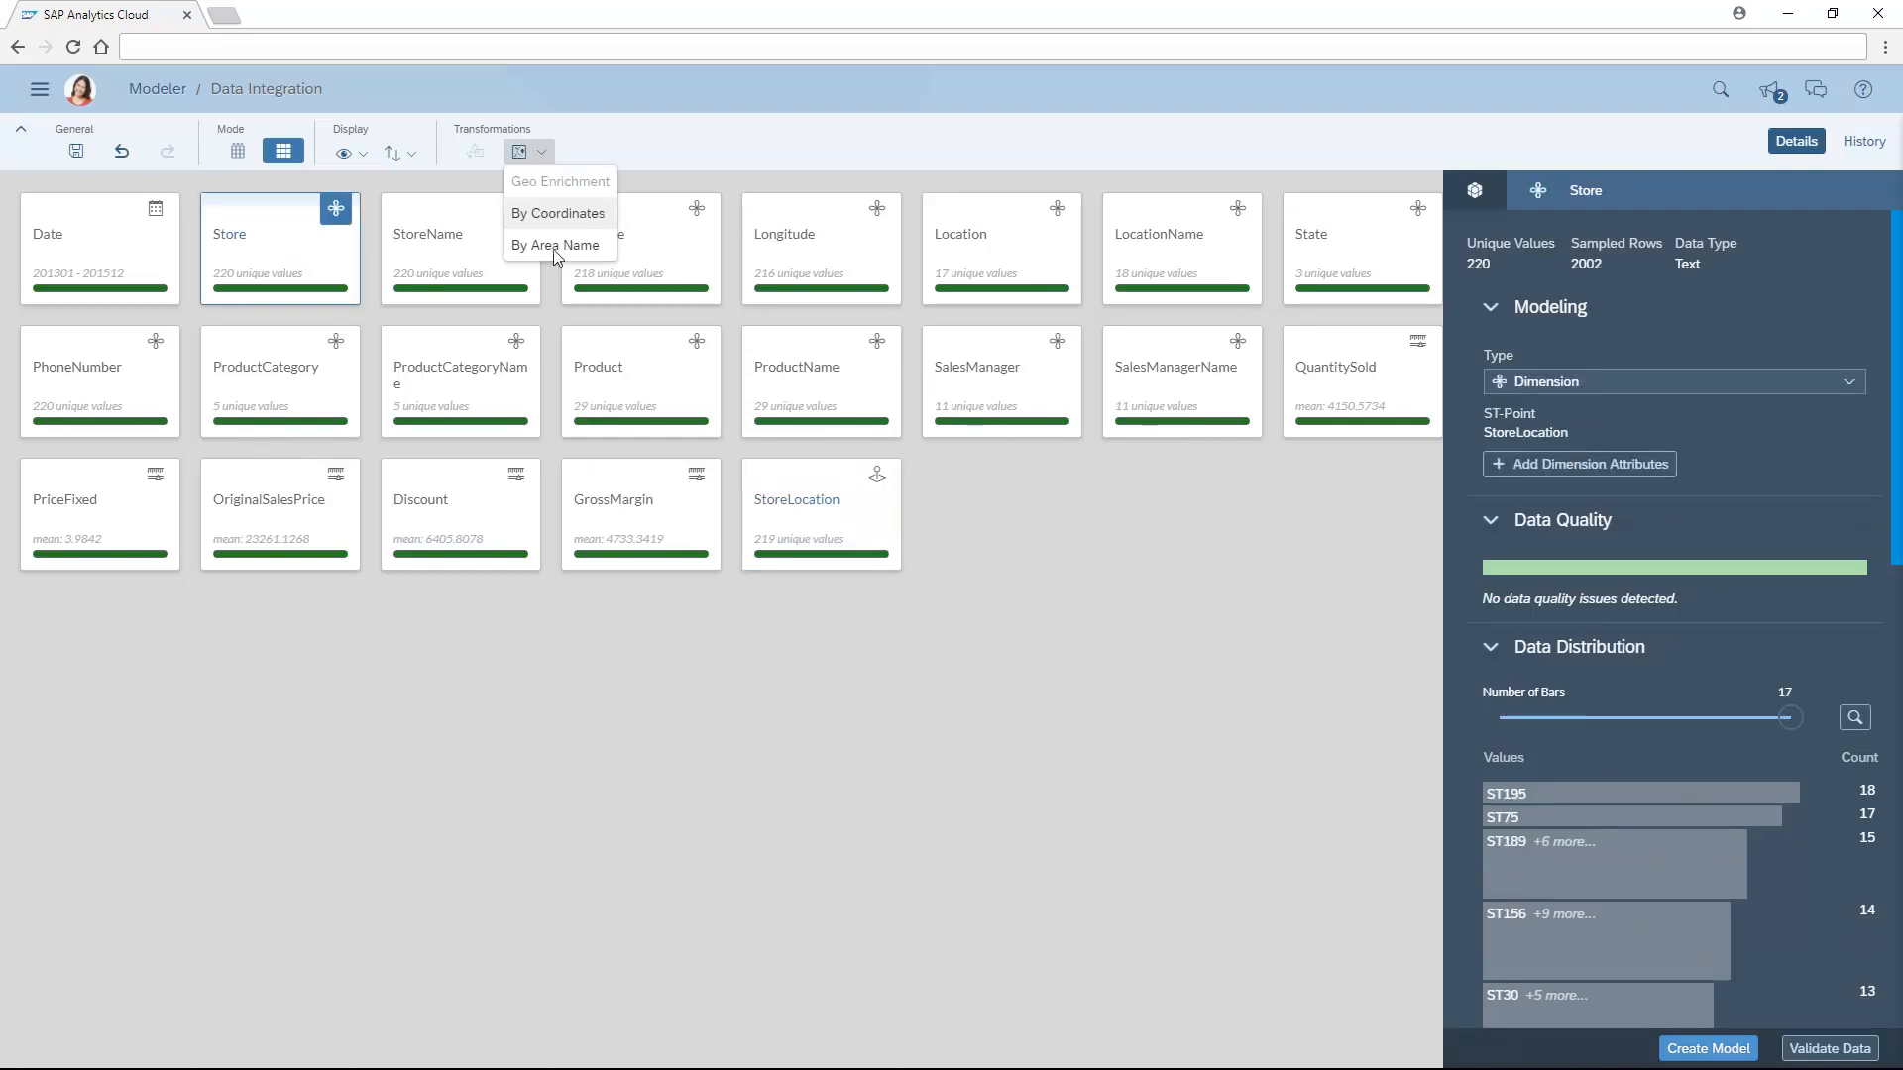
left_click(556, 243)
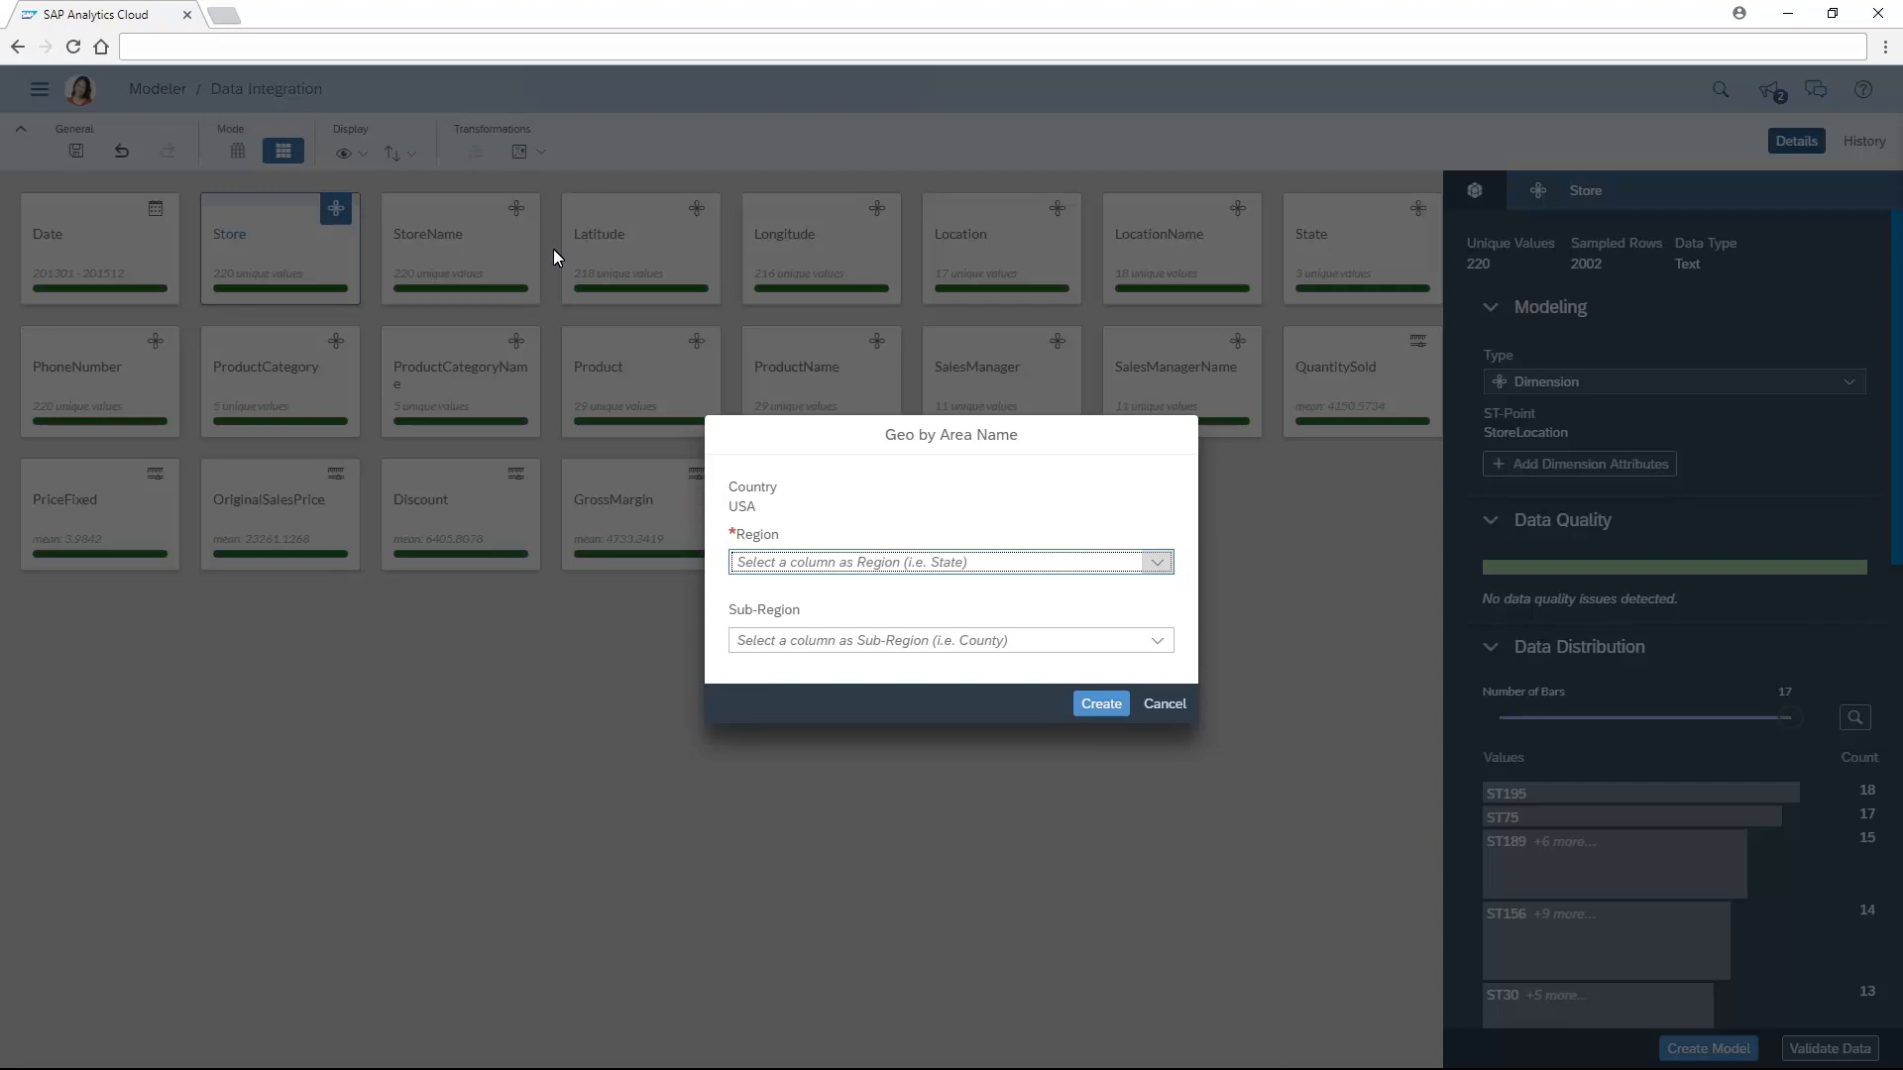
mouse_move(1157, 571)
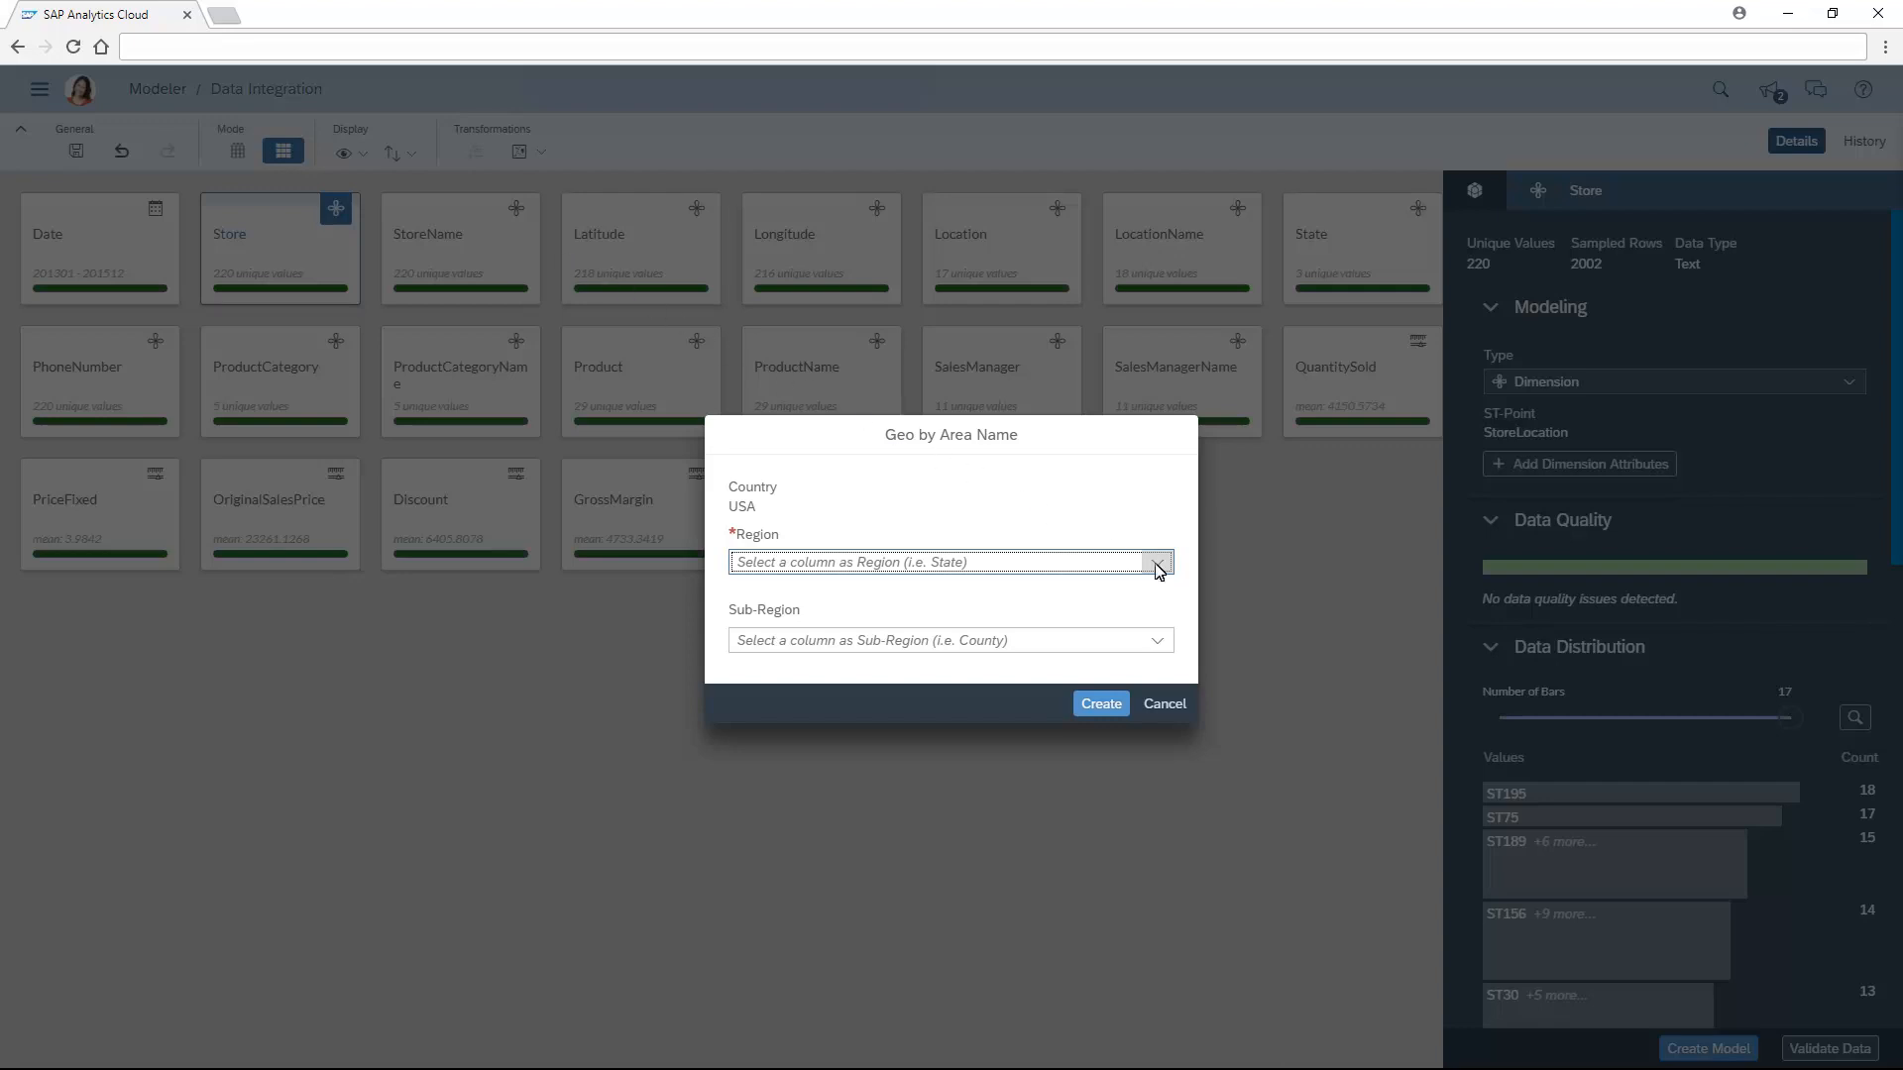
left_click(1155, 562)
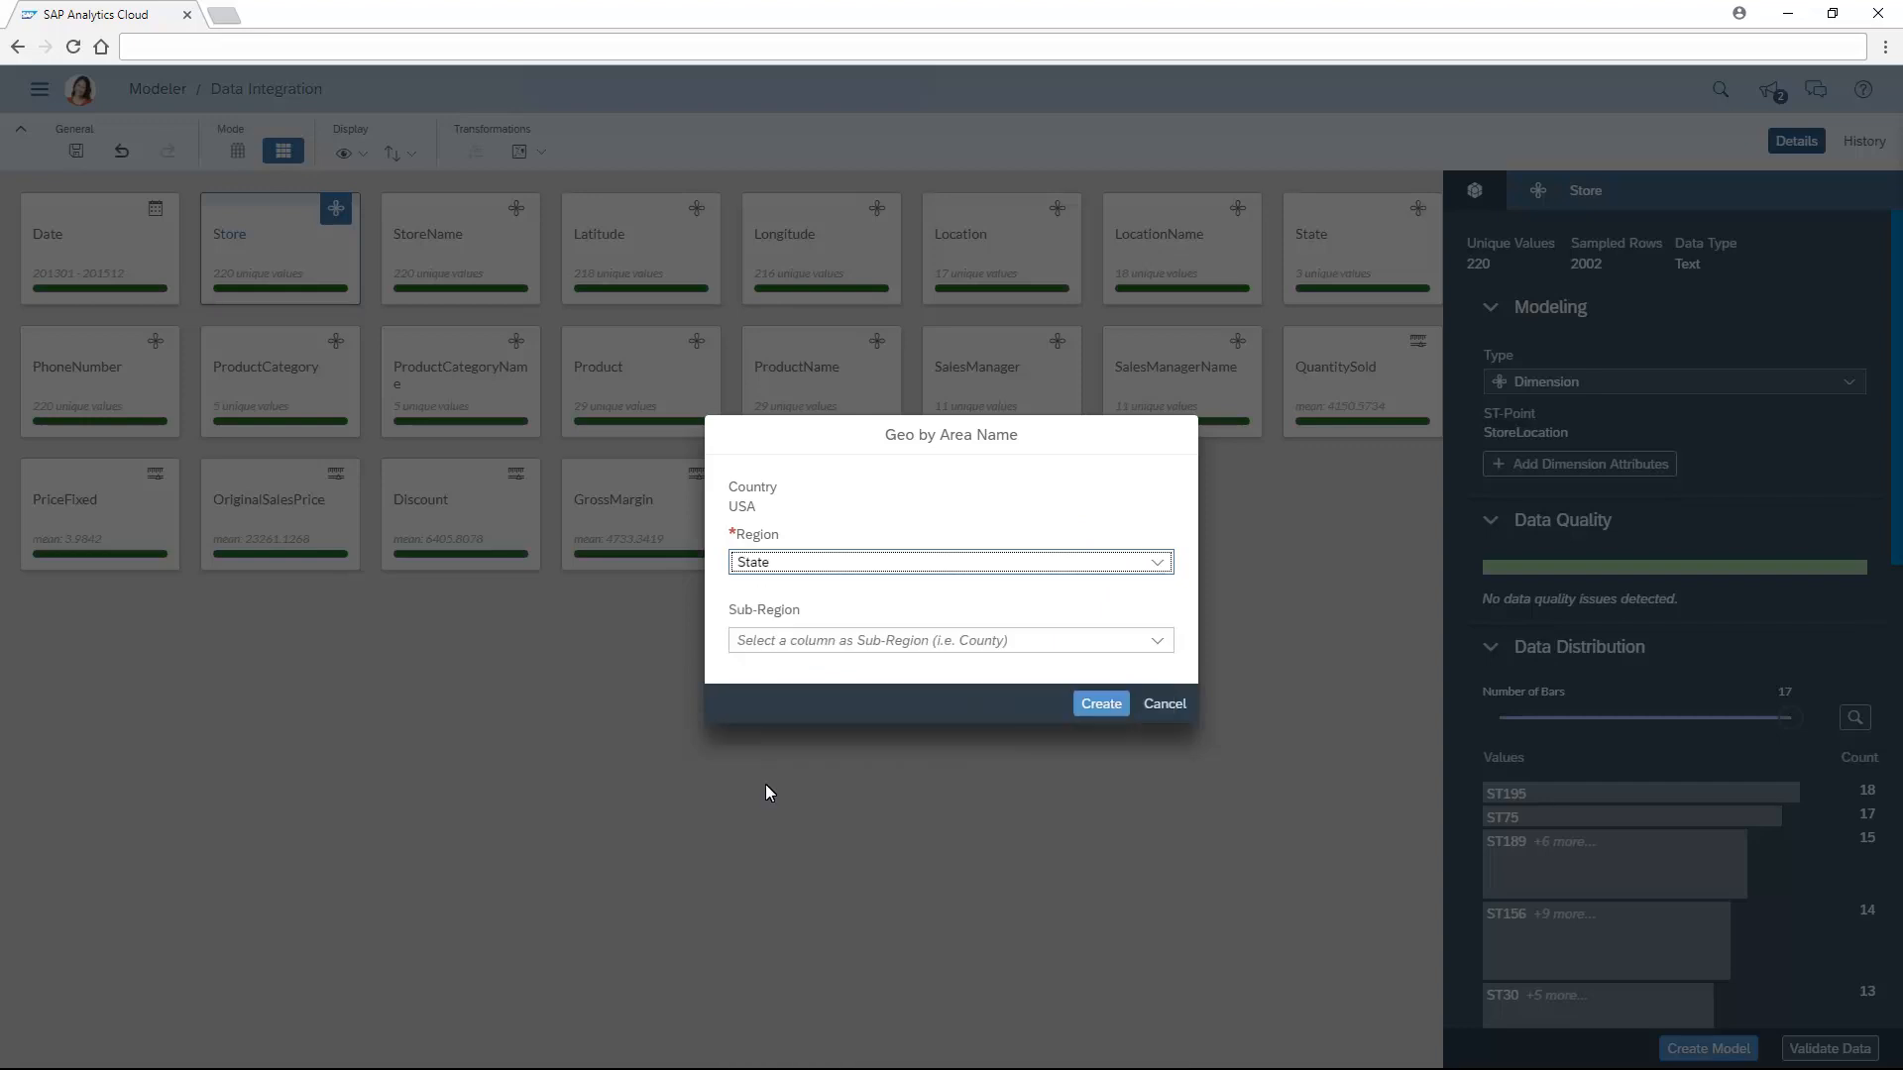
left_click(1099, 703)
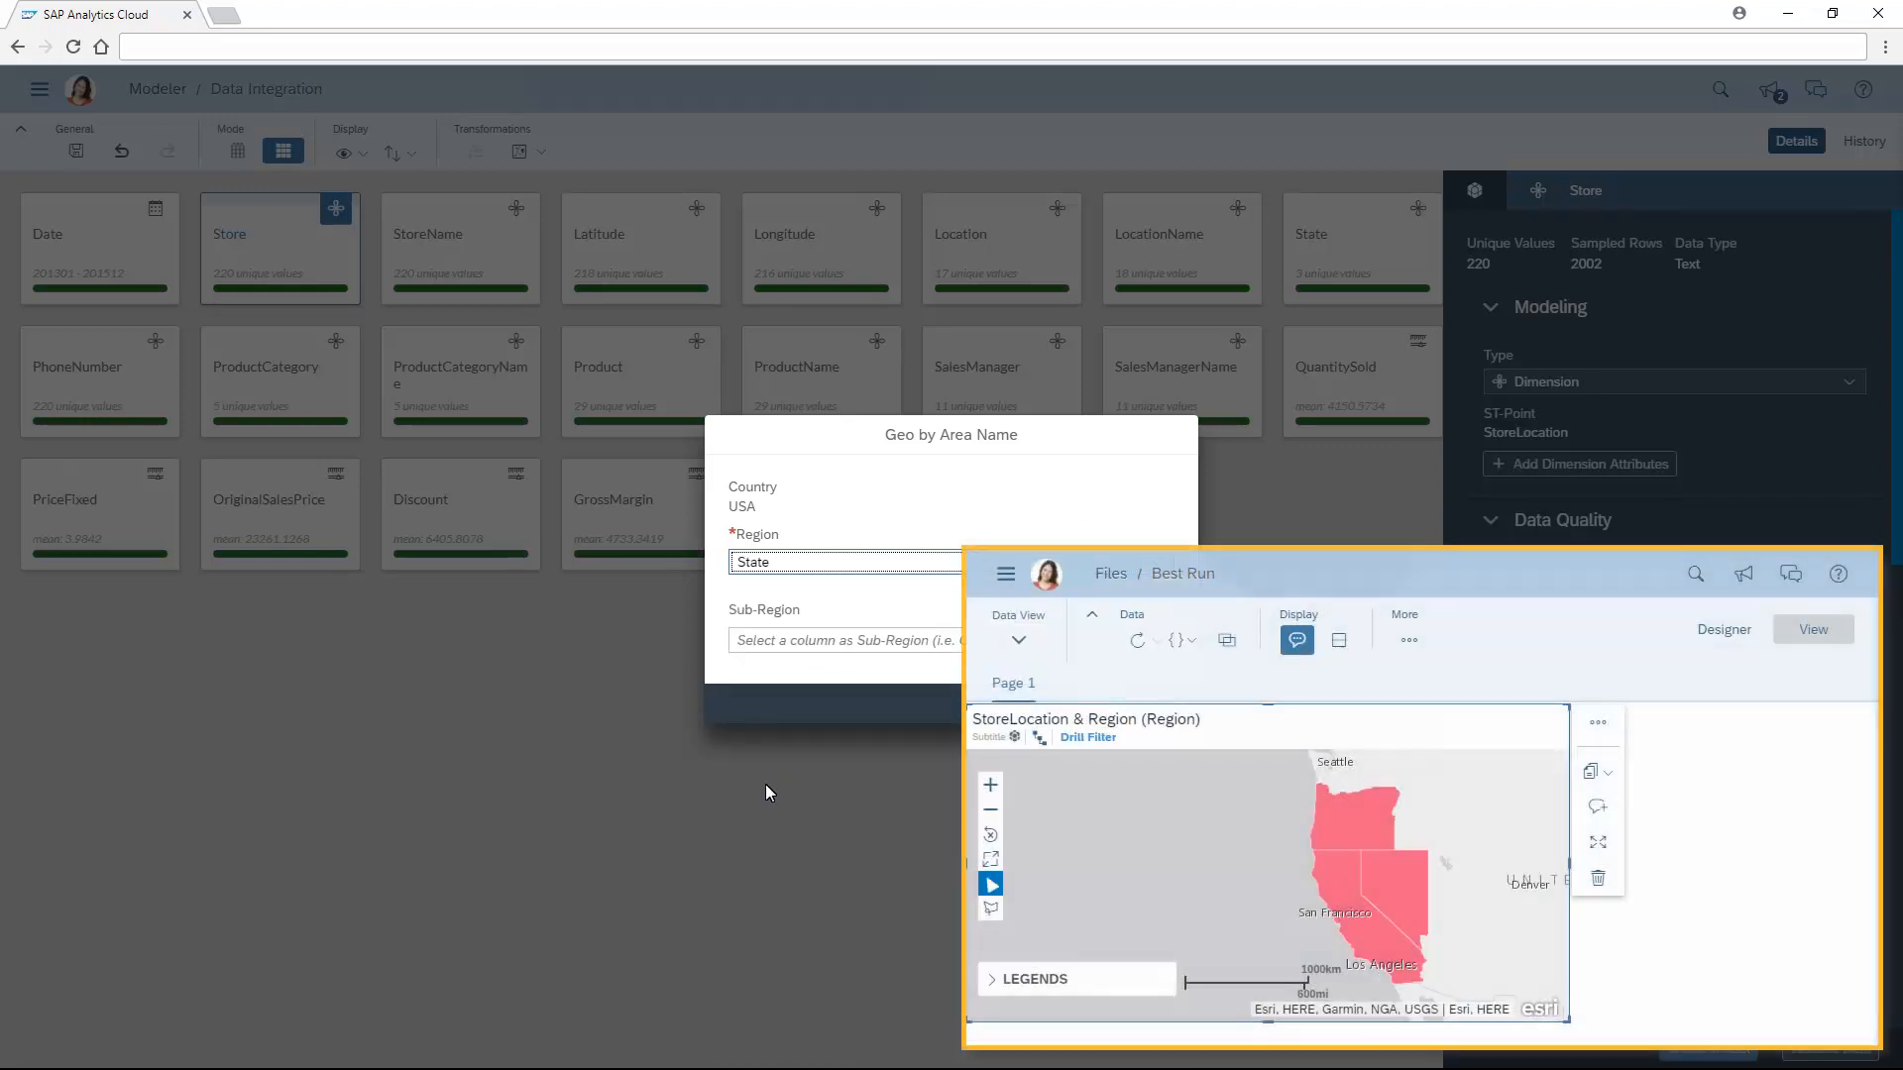